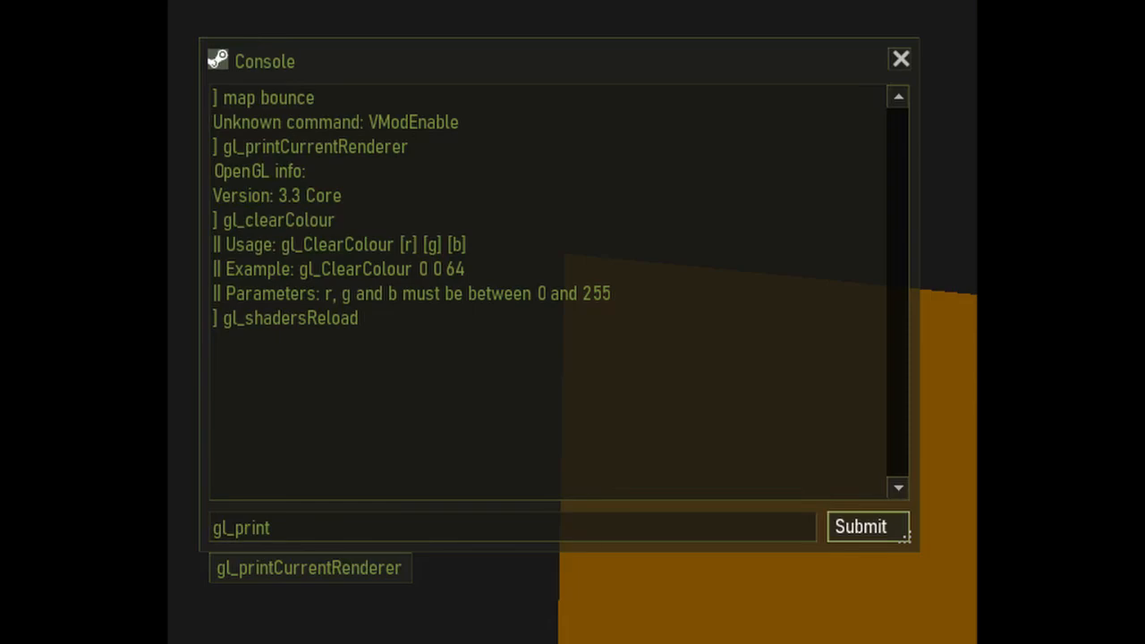
- Bring up the console showing renderer version info and clear-colour command help
left_click(901, 59)
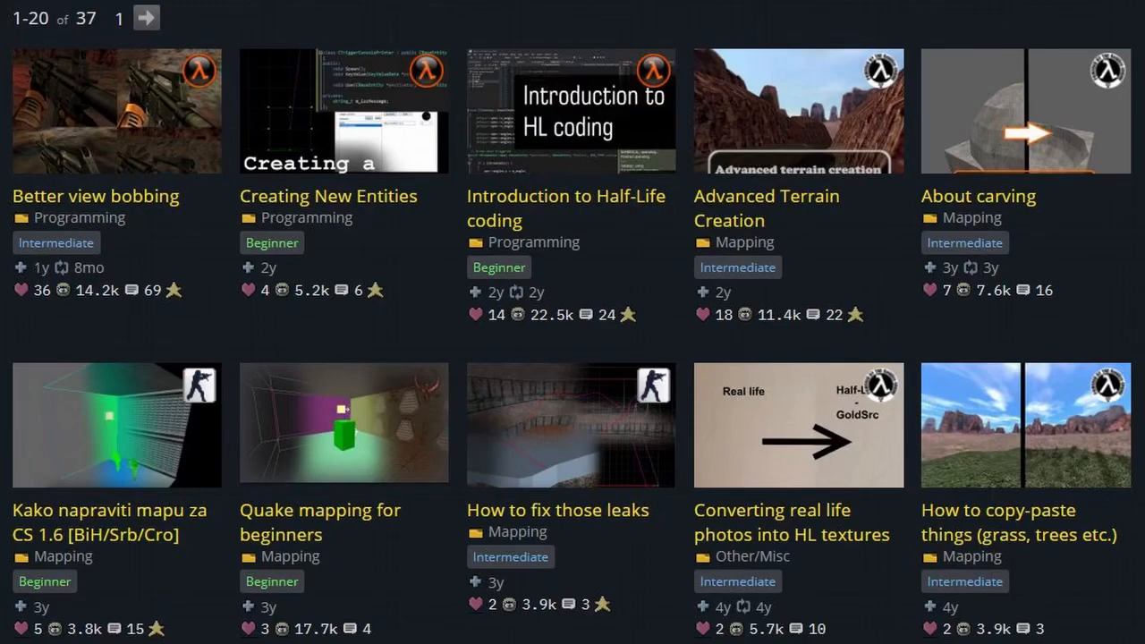
- Read through the Better view bobbing code, then move on to the creating-new-entities tutorial
left_click(566, 111)
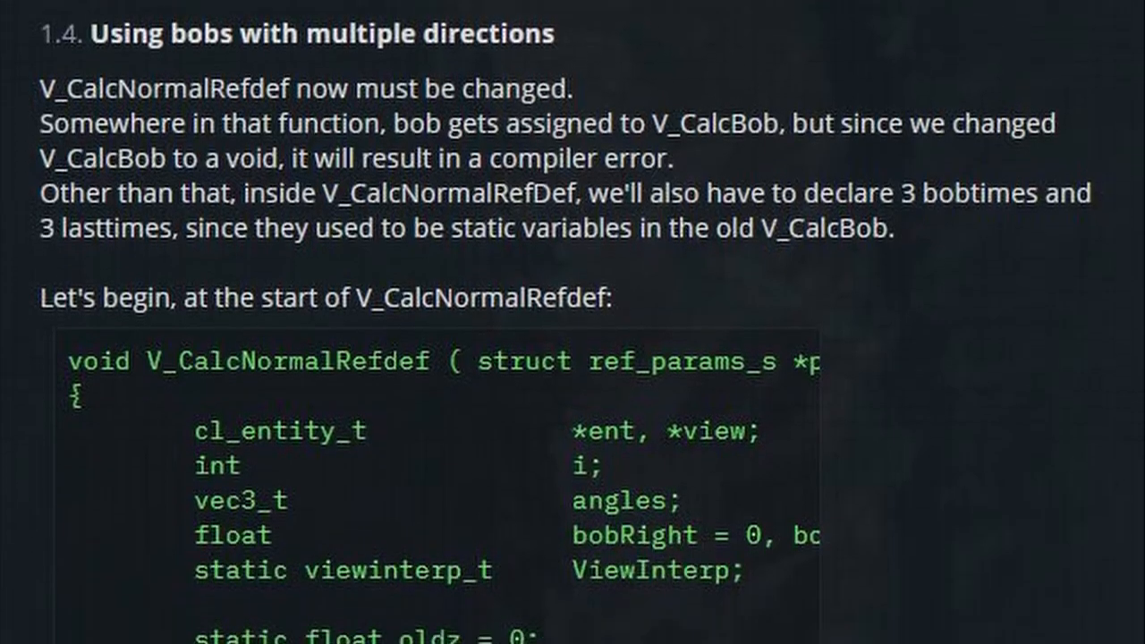
scroll("down", 3)
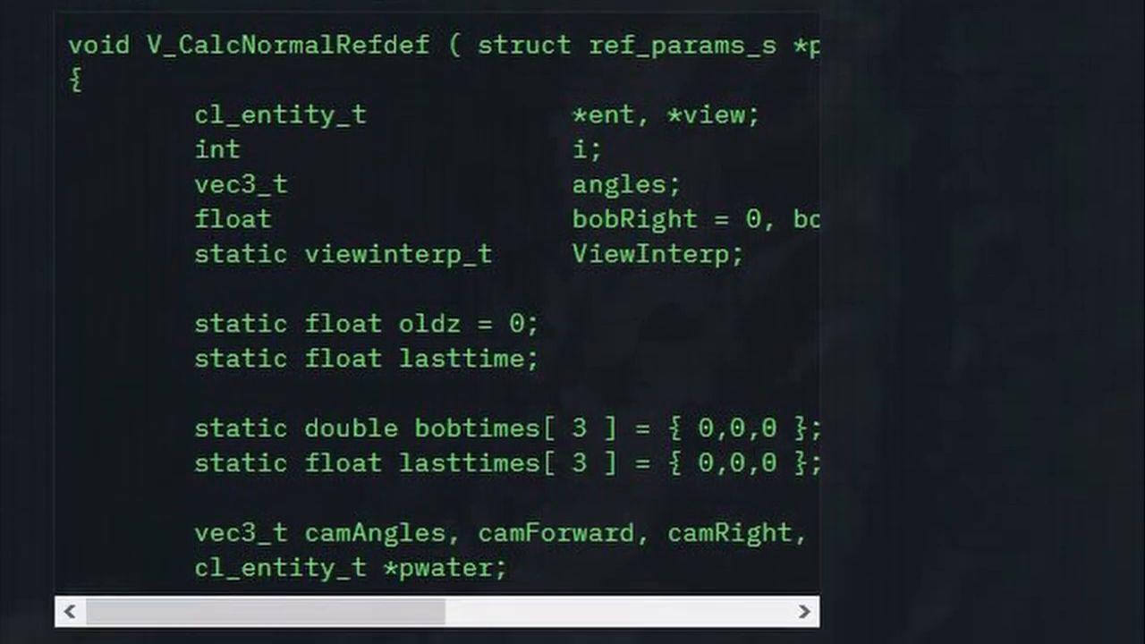
scroll("down", 3)
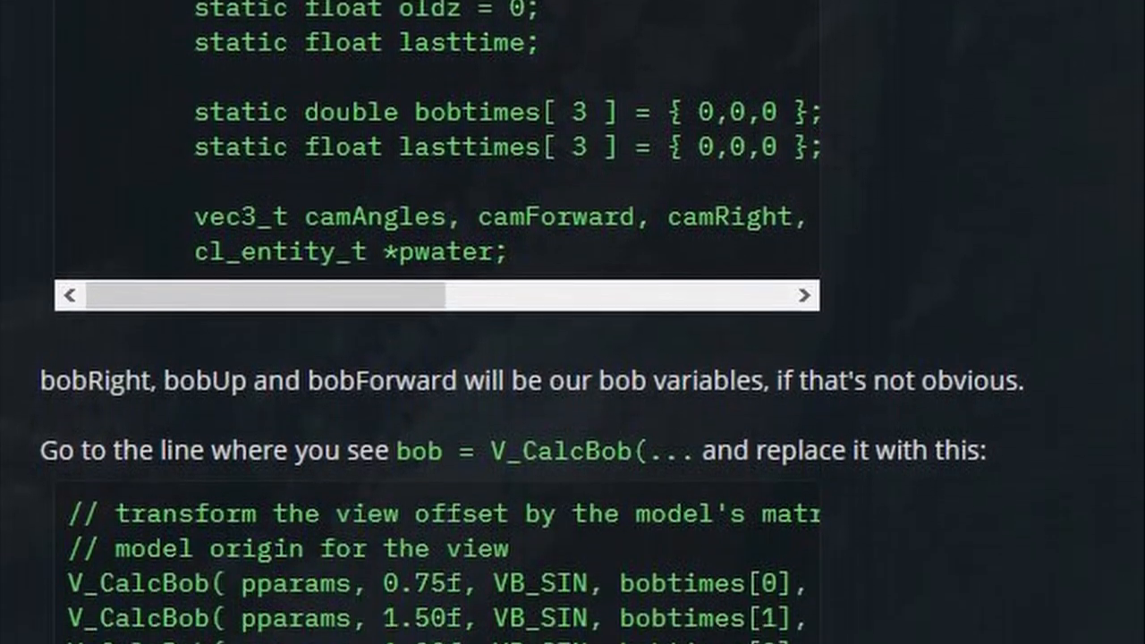
scroll("down", 3)
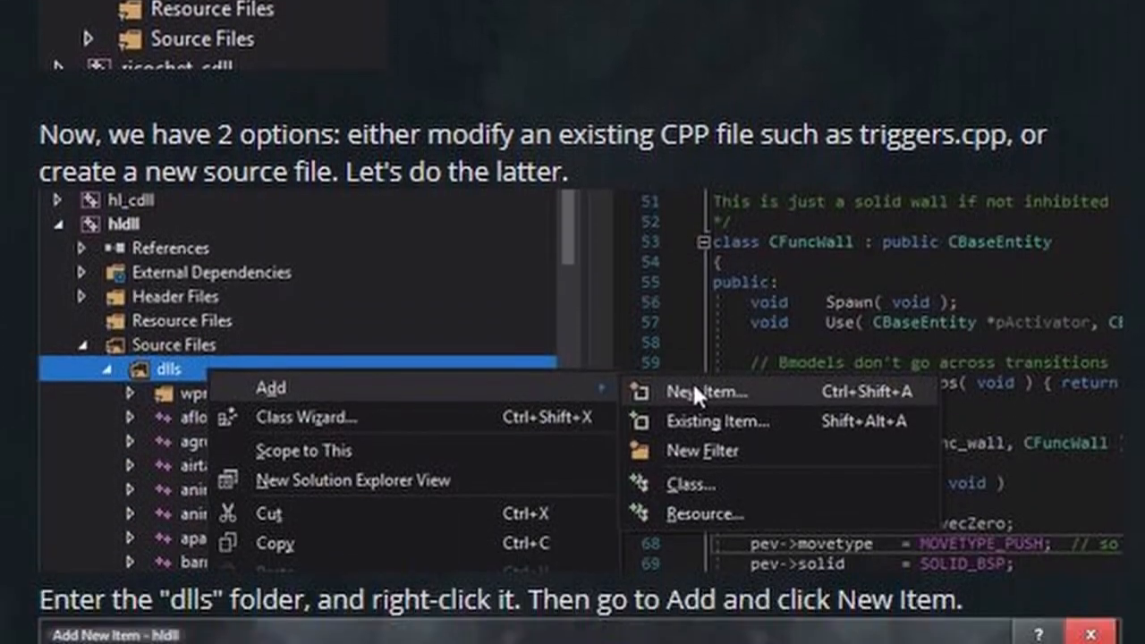
left_click(707, 392)
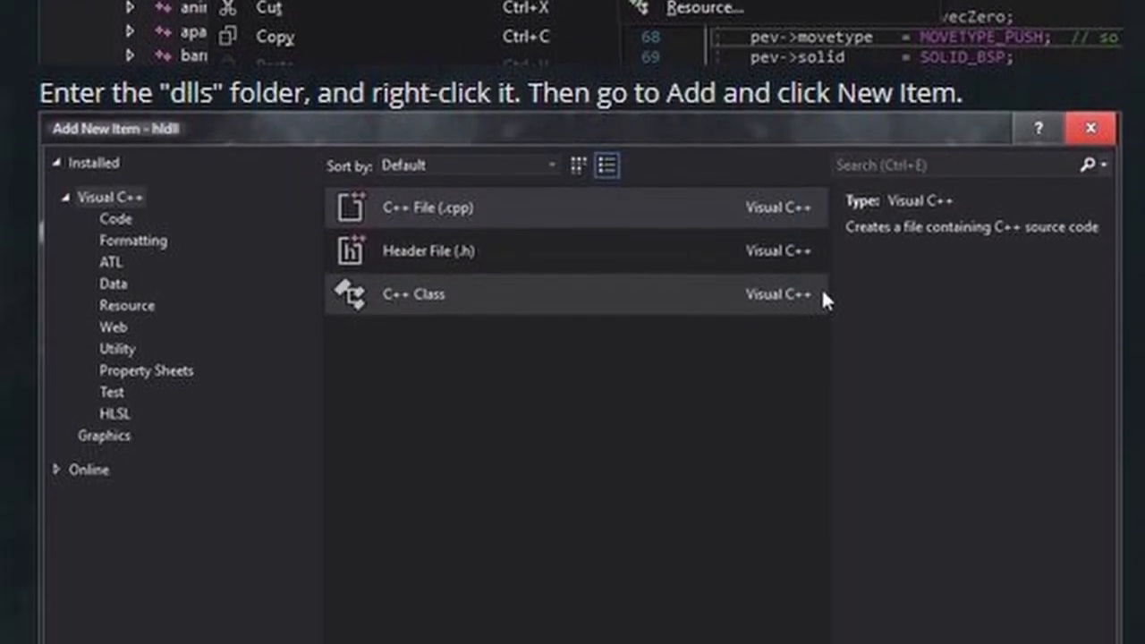